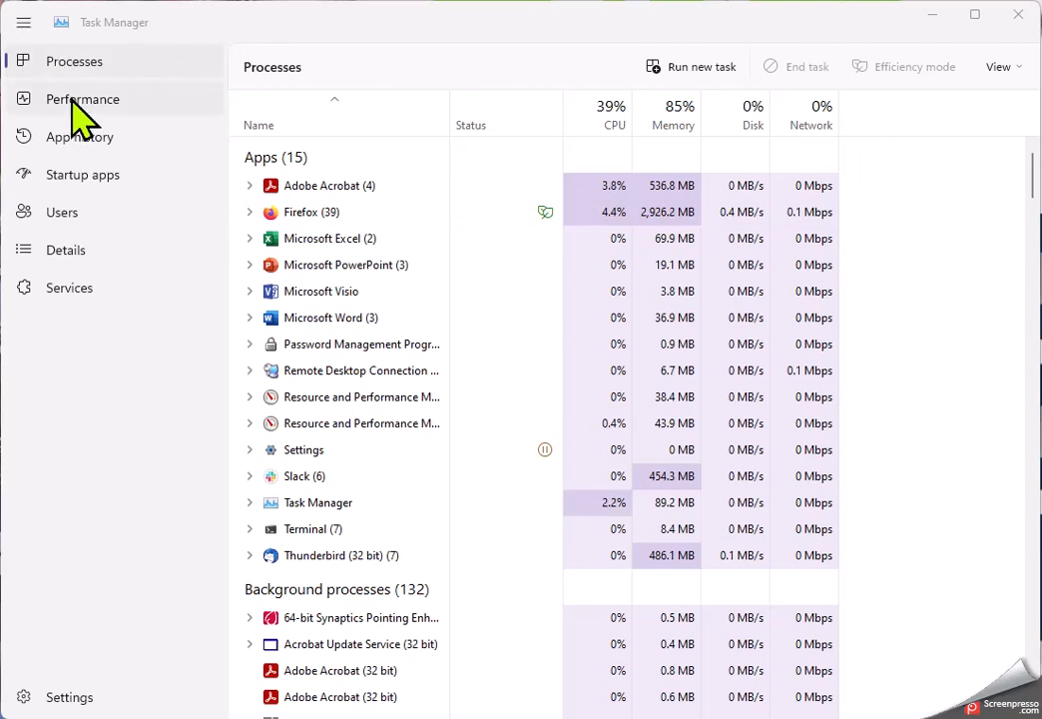
pyautogui.moveTo(150, 24)
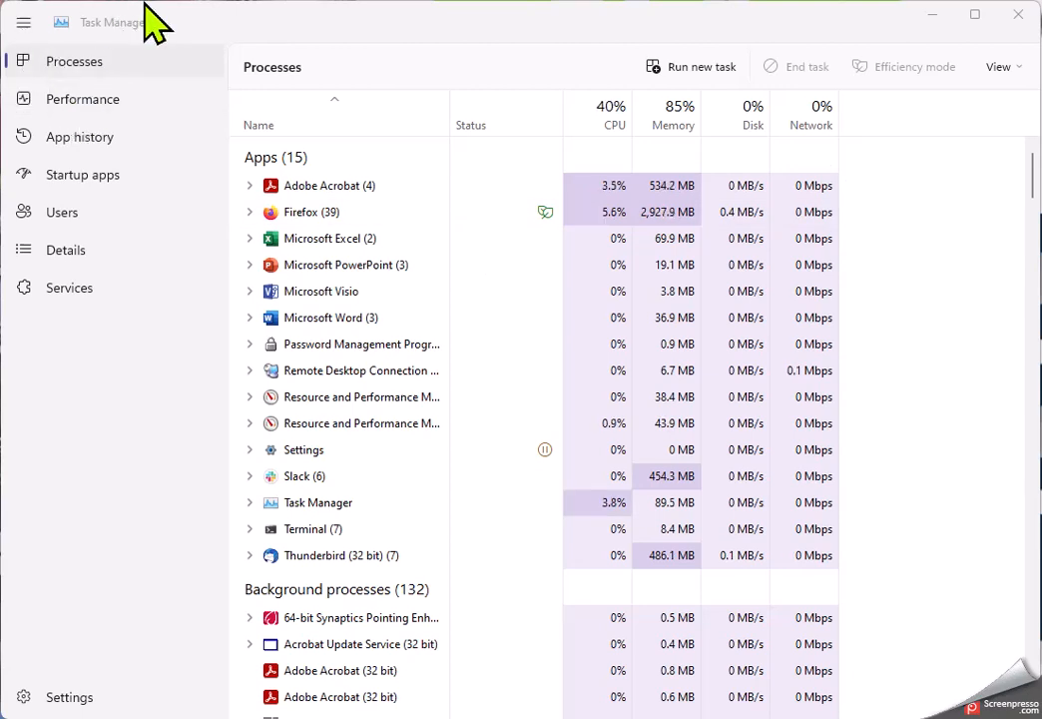
# Step: Switch Task Manager to the Performance view and launch Resource Monitor from it
pyautogui.click(84, 100)
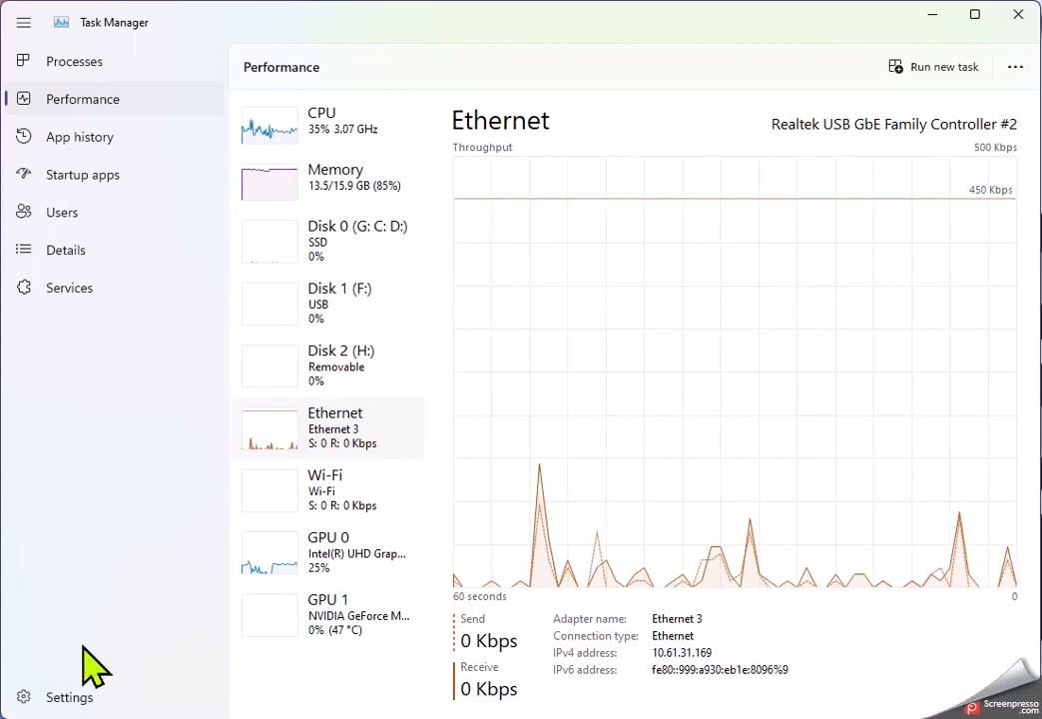
pyautogui.moveTo(587, 319)
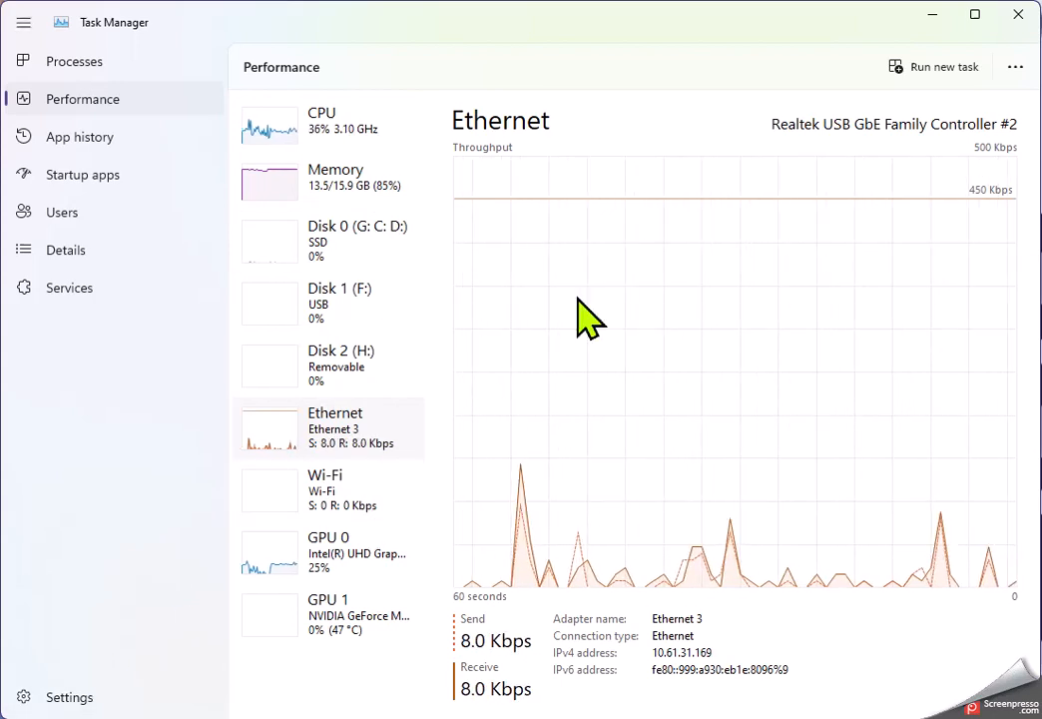
pyautogui.click(1014, 66)
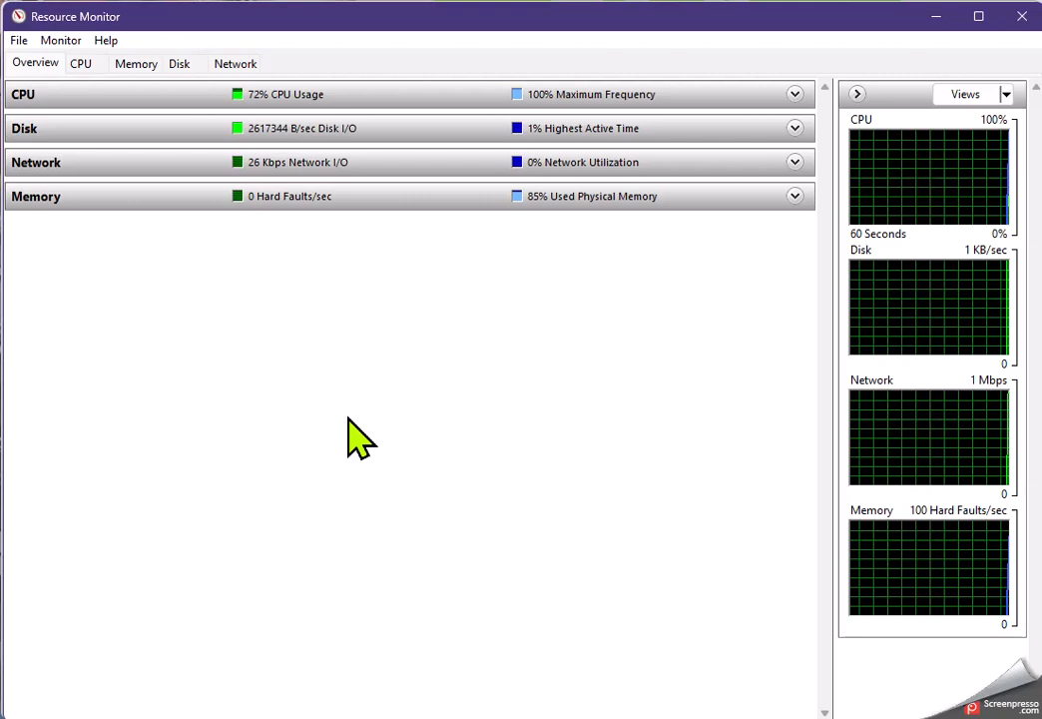
pyautogui.moveTo(80, 120)
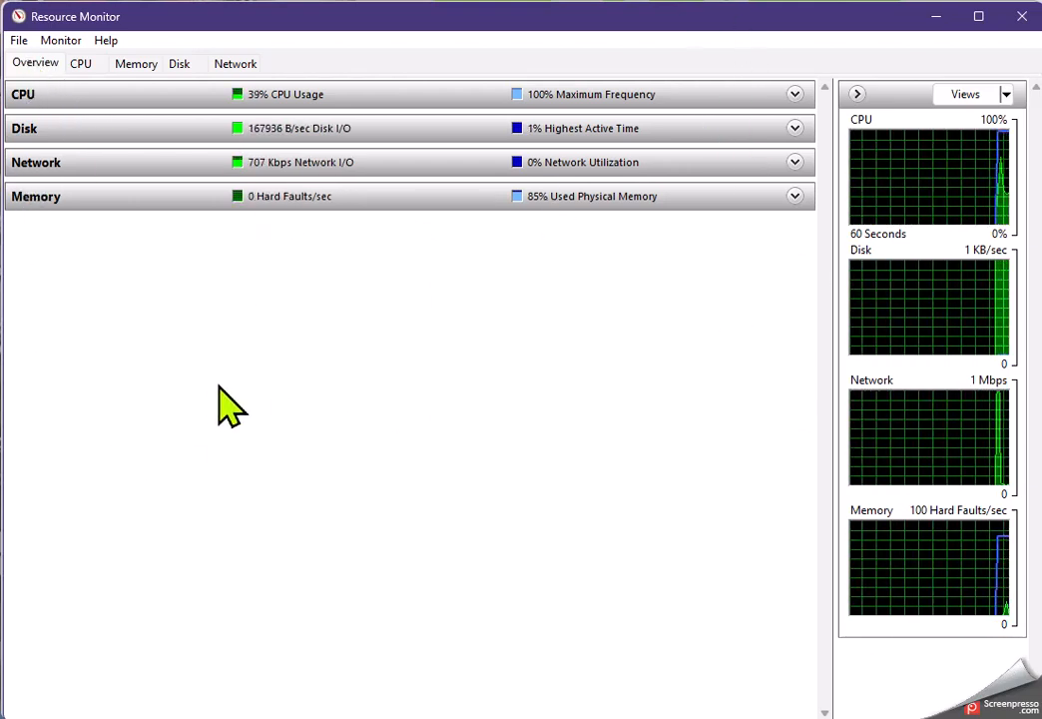
pyautogui.moveTo(295, 156)
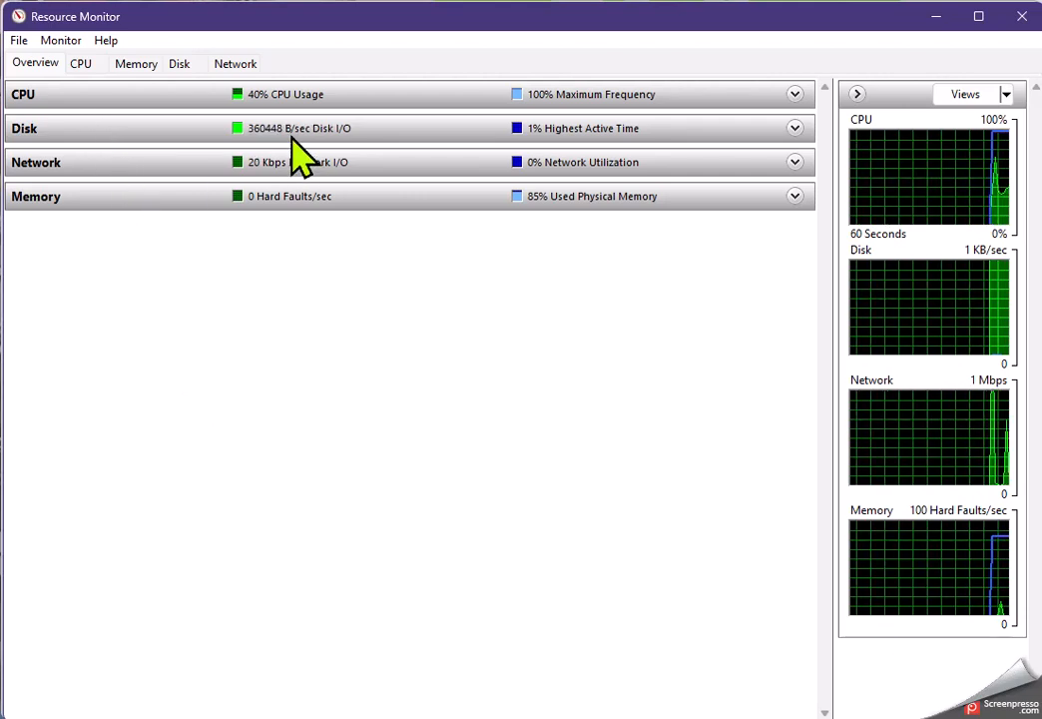
# Step: Show Resource Monitor's Network page and collapse the TCP Connections section
pyautogui.click(236, 62)
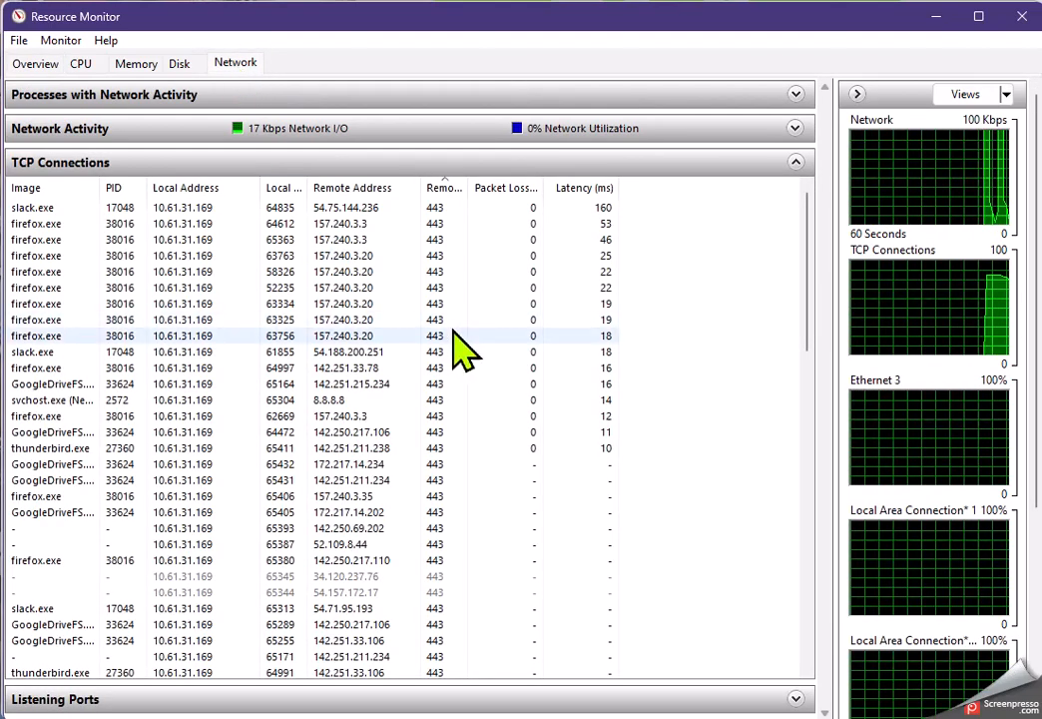
pyautogui.click(794, 162)
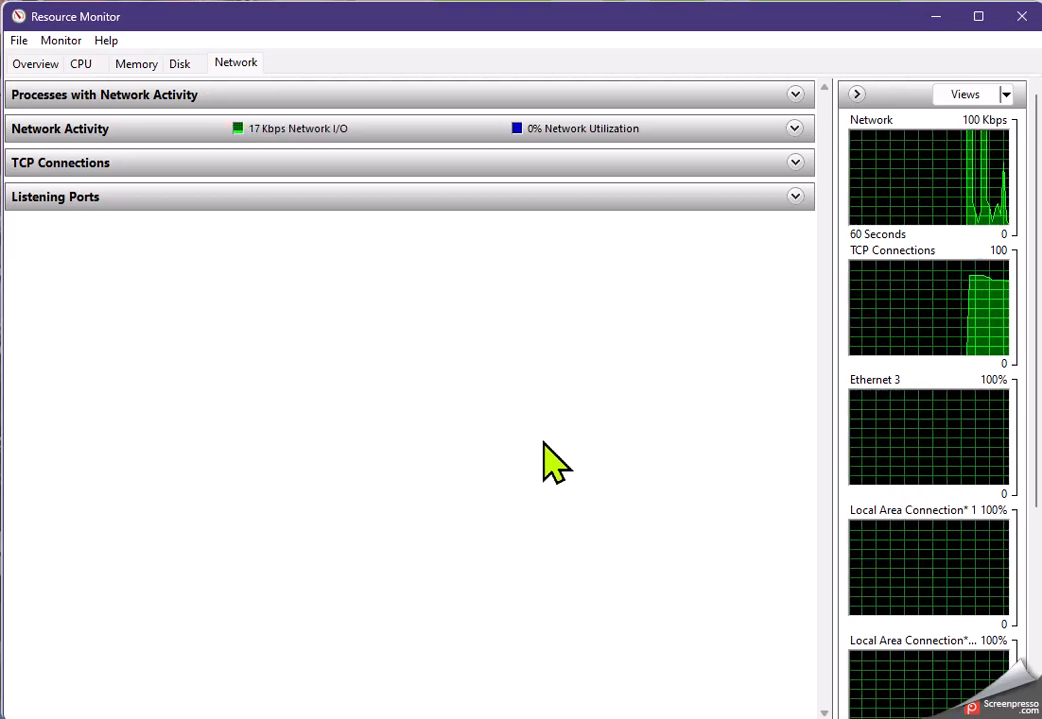
pyautogui.moveTo(84, 209)
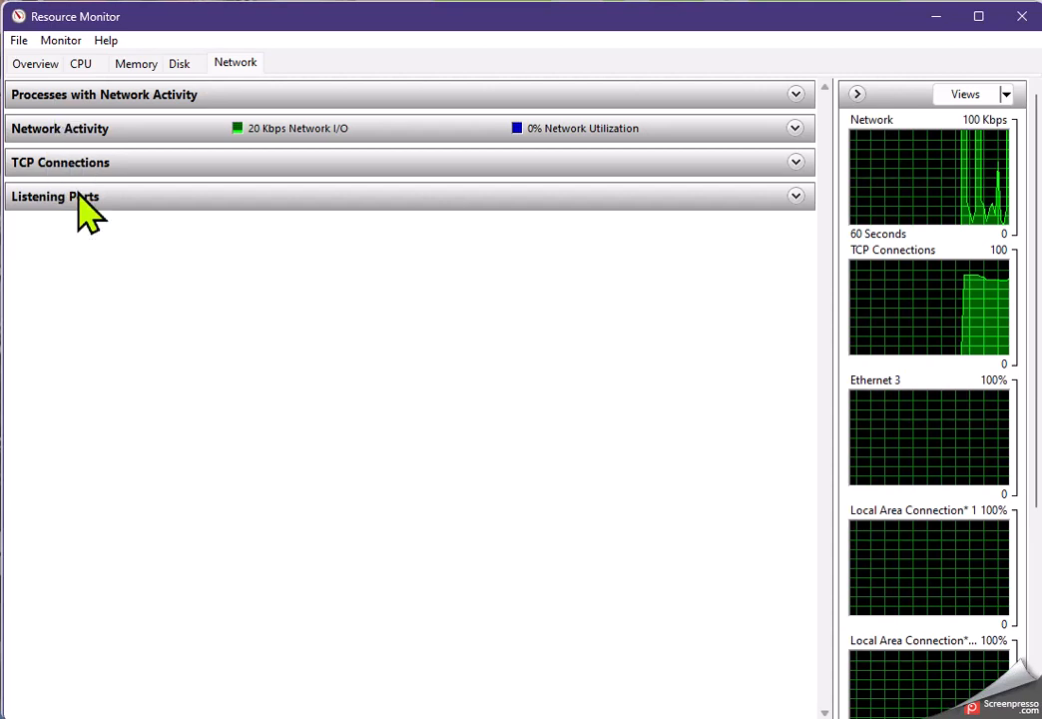
pyautogui.moveTo(431, 172)
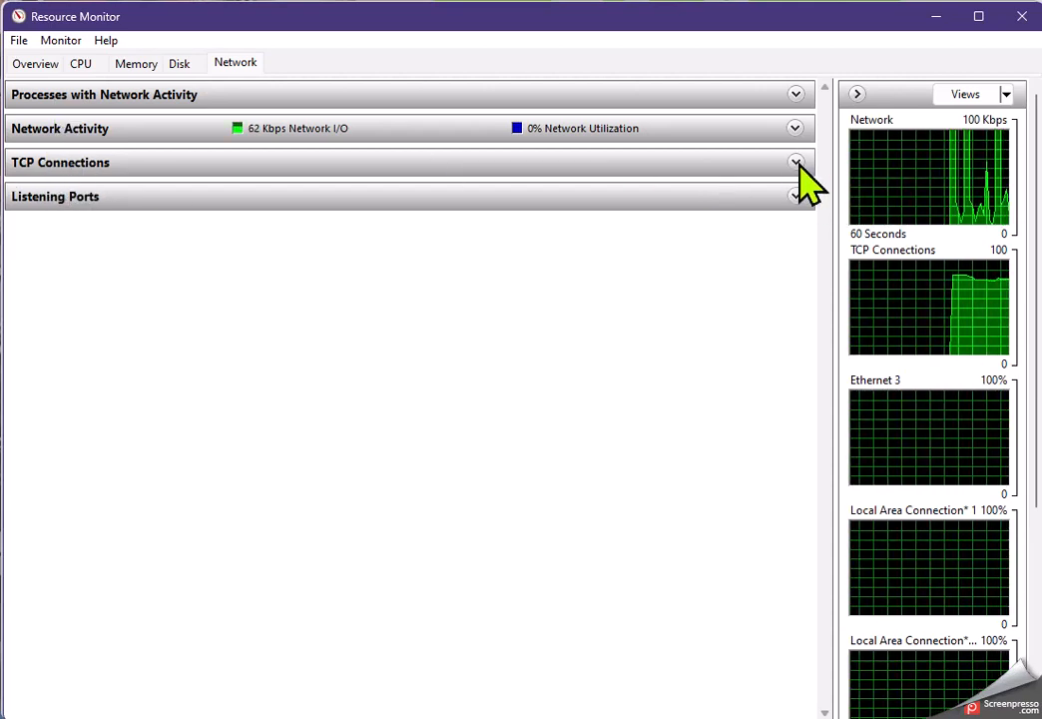
# Step: Expand TCP Connections to list remote addresses, packet loss and latency per process
pyautogui.click(795, 162)
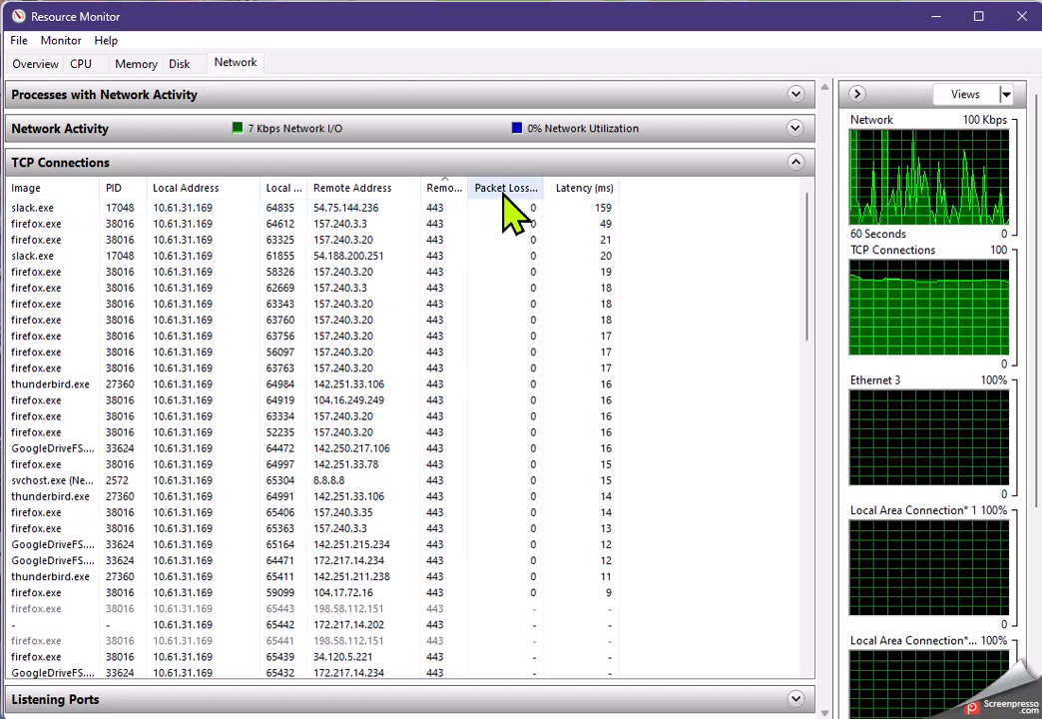
pyautogui.moveTo(583, 383)
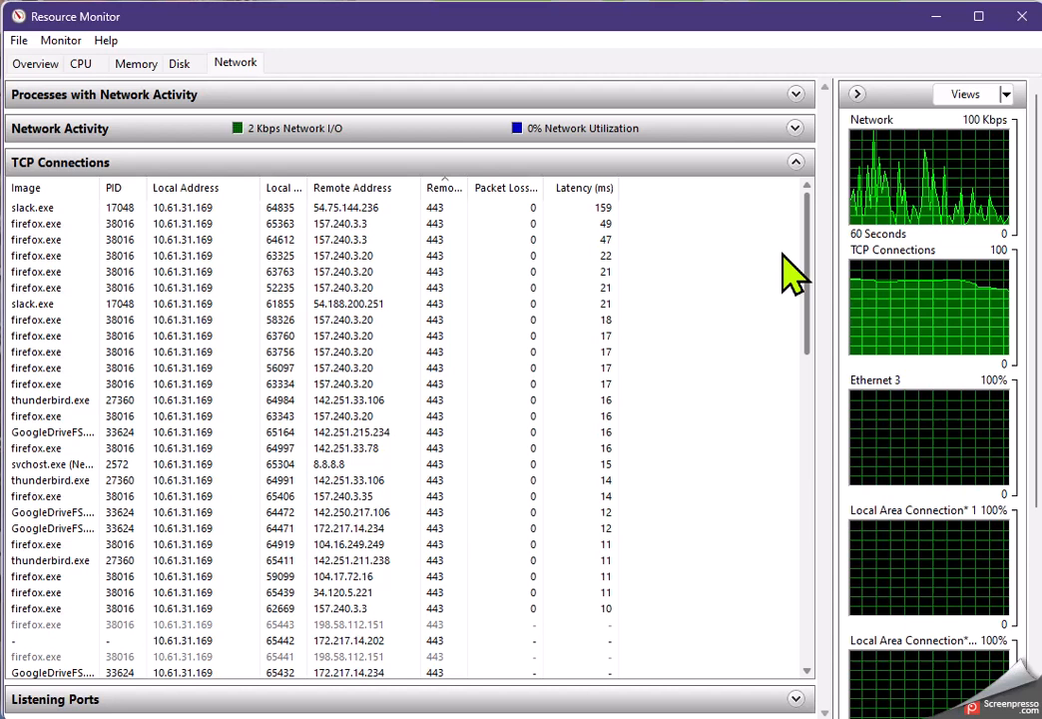
pyautogui.moveTo(675, 599)
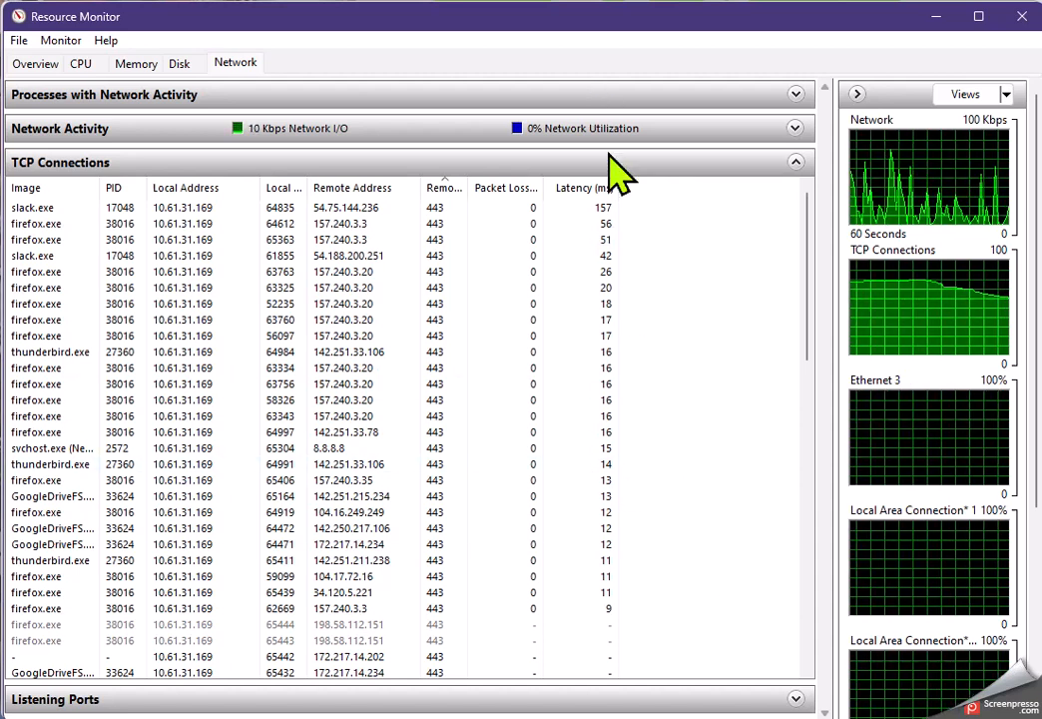
pyautogui.moveTo(714, 503)
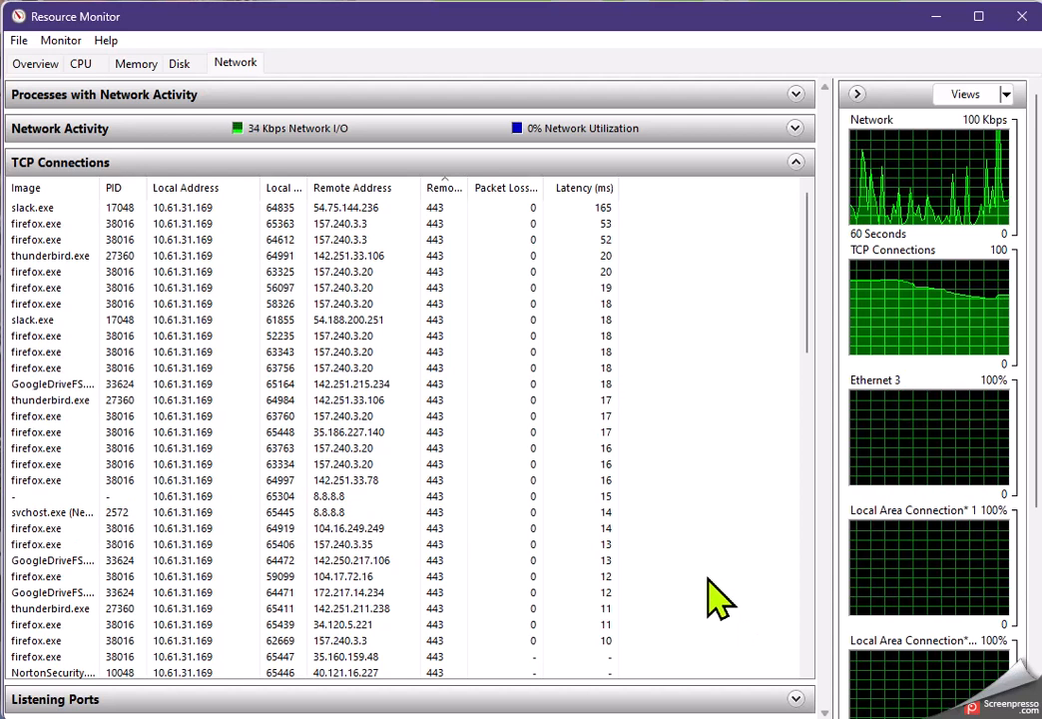
pyautogui.moveTo(709, 606)
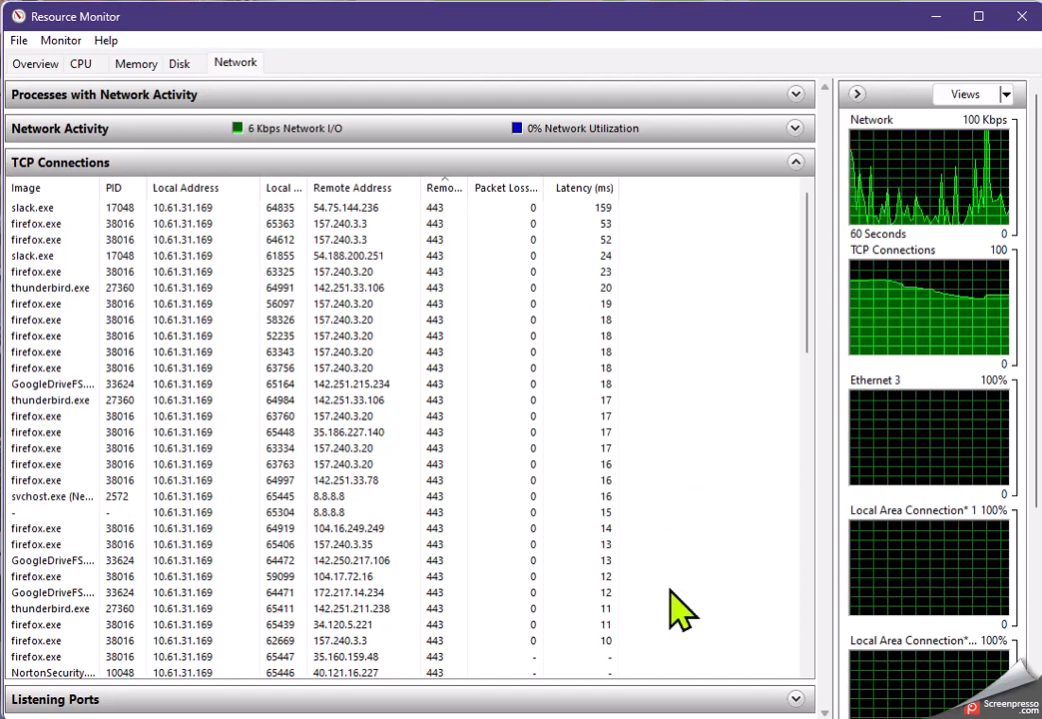
pyautogui.moveTo(642, 649)
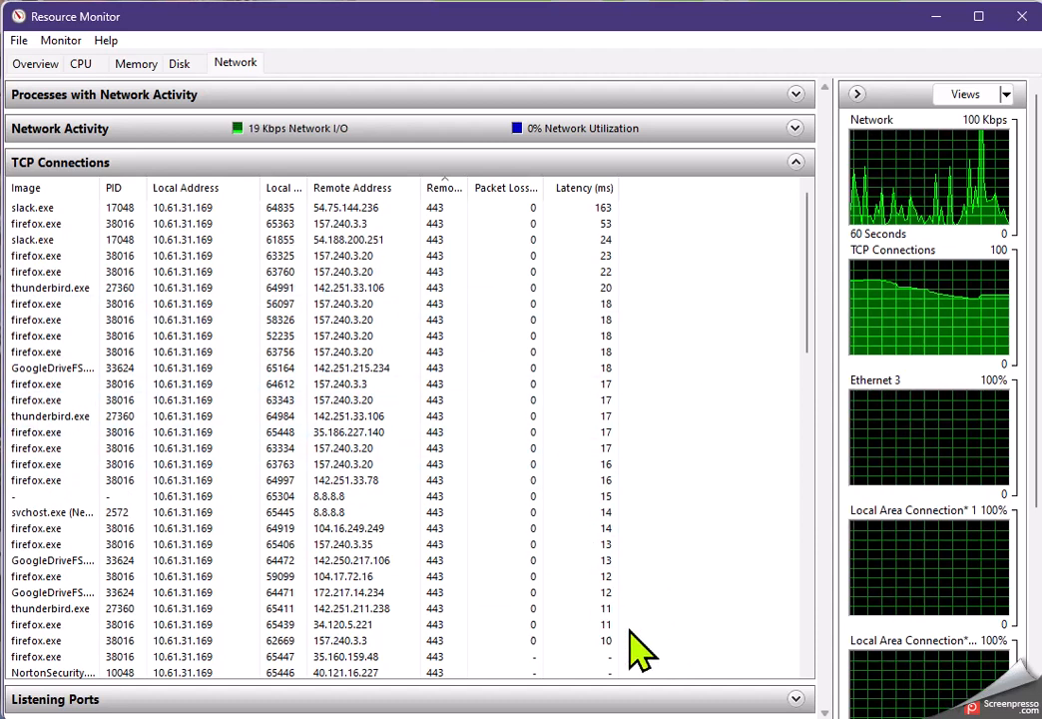
pyautogui.moveTo(733, 535)
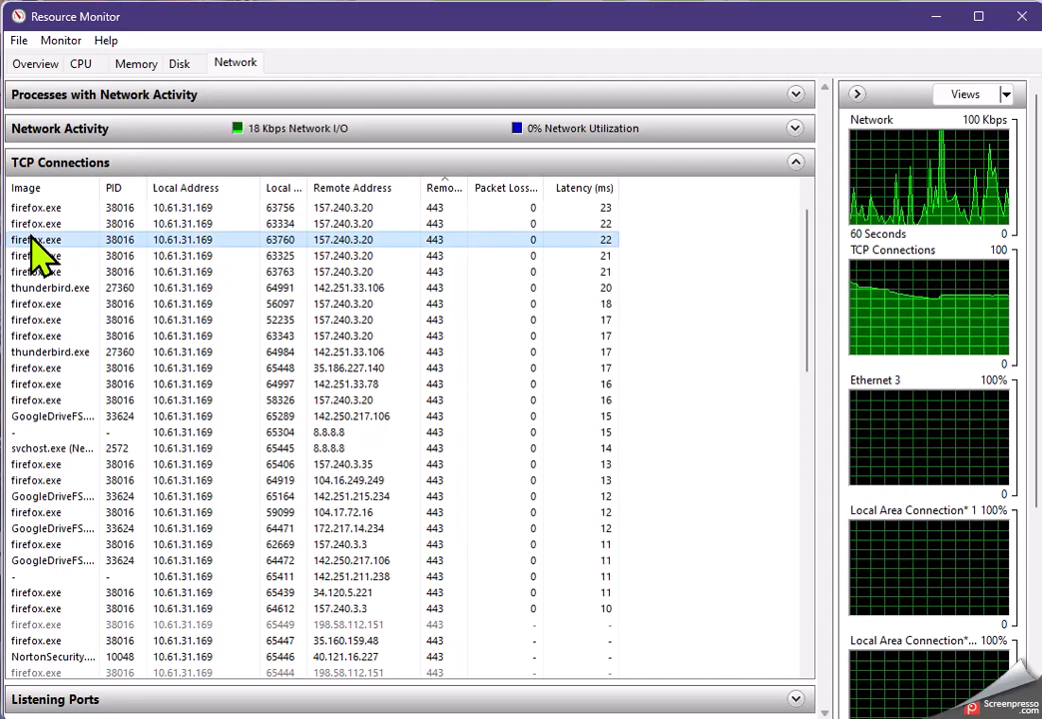
# Step: Sort TCP connections by Image name and select the svchost connection to 8.8.8.8
pyautogui.click(26, 188)
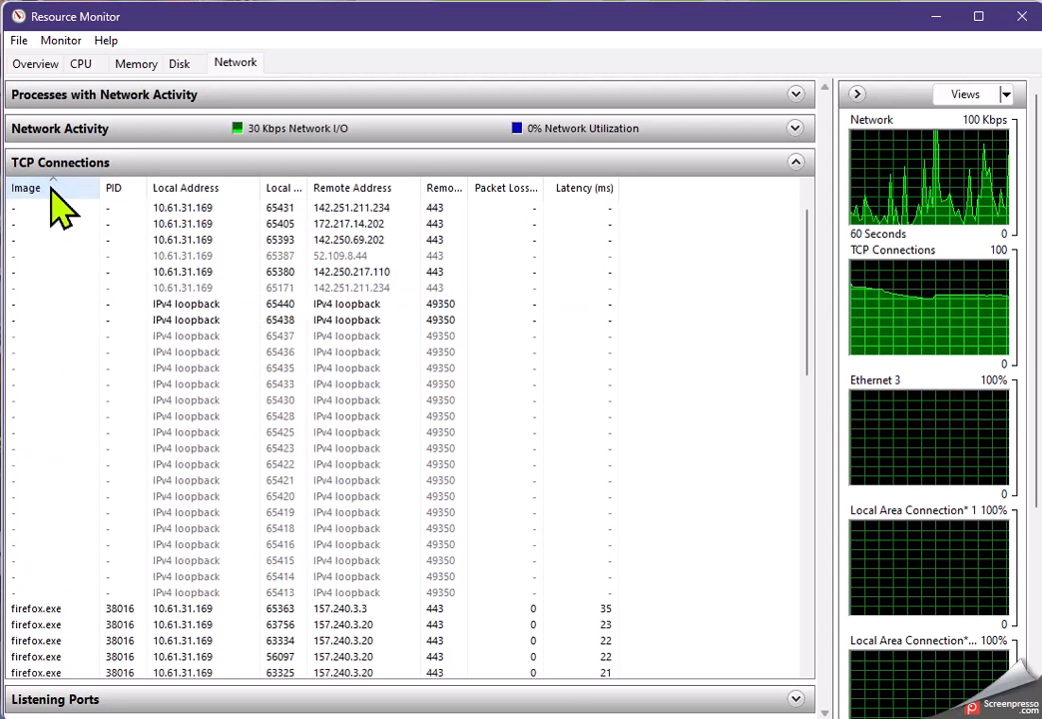
pyautogui.click(26, 187)
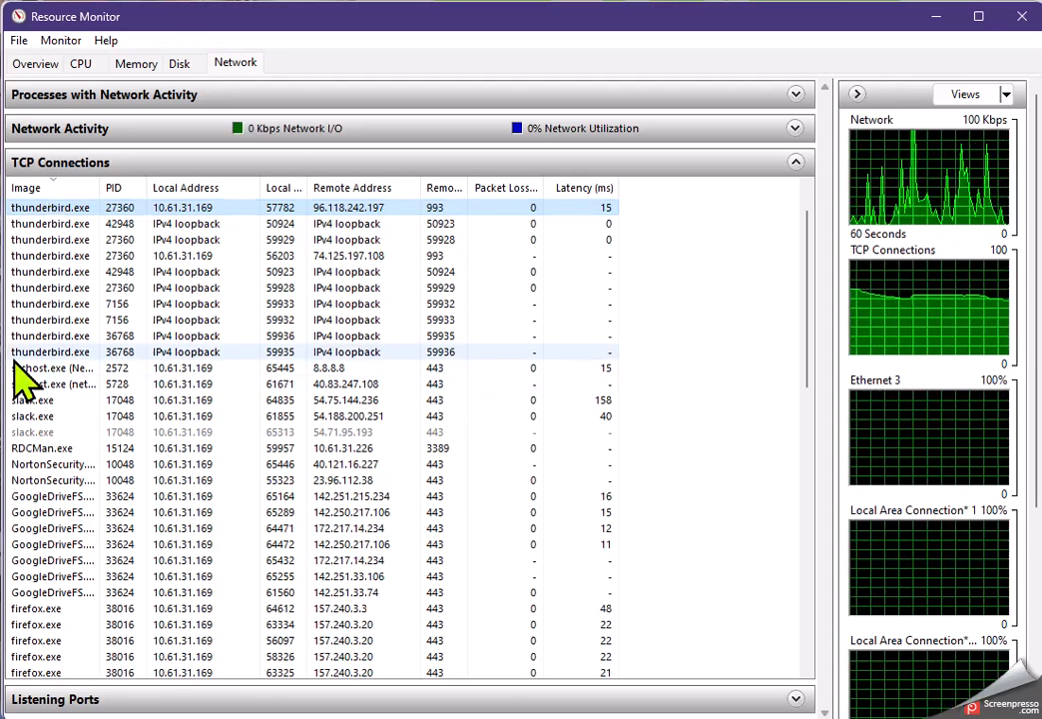
pyautogui.click(50, 367)
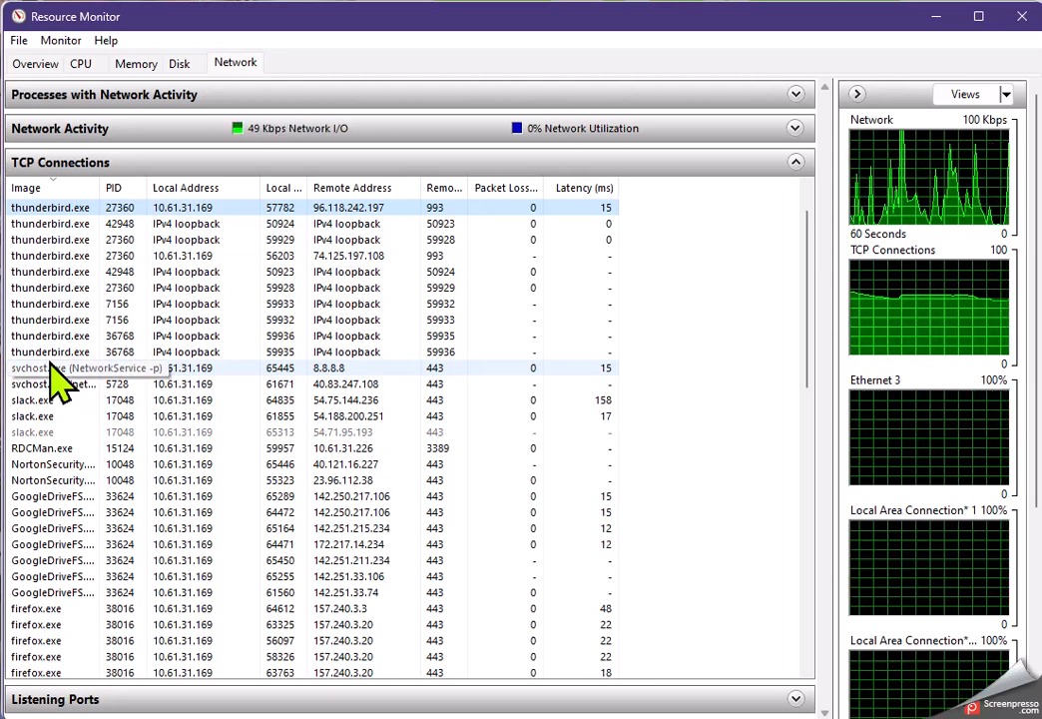
pyautogui.moveTo(449, 399)
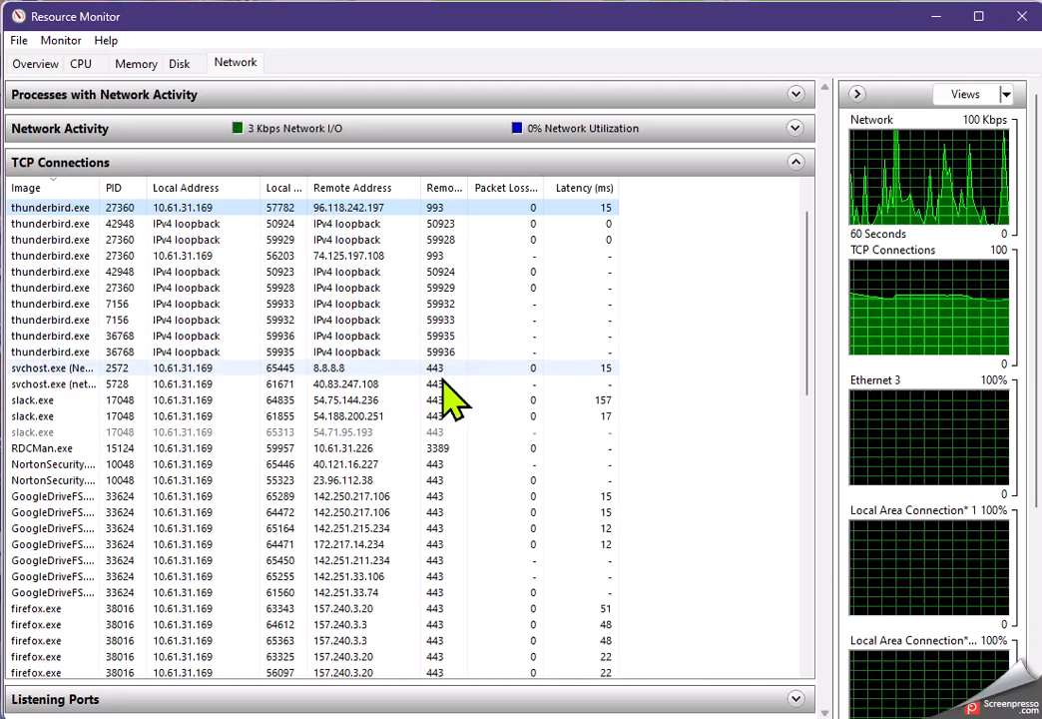
pyautogui.click(440, 206)
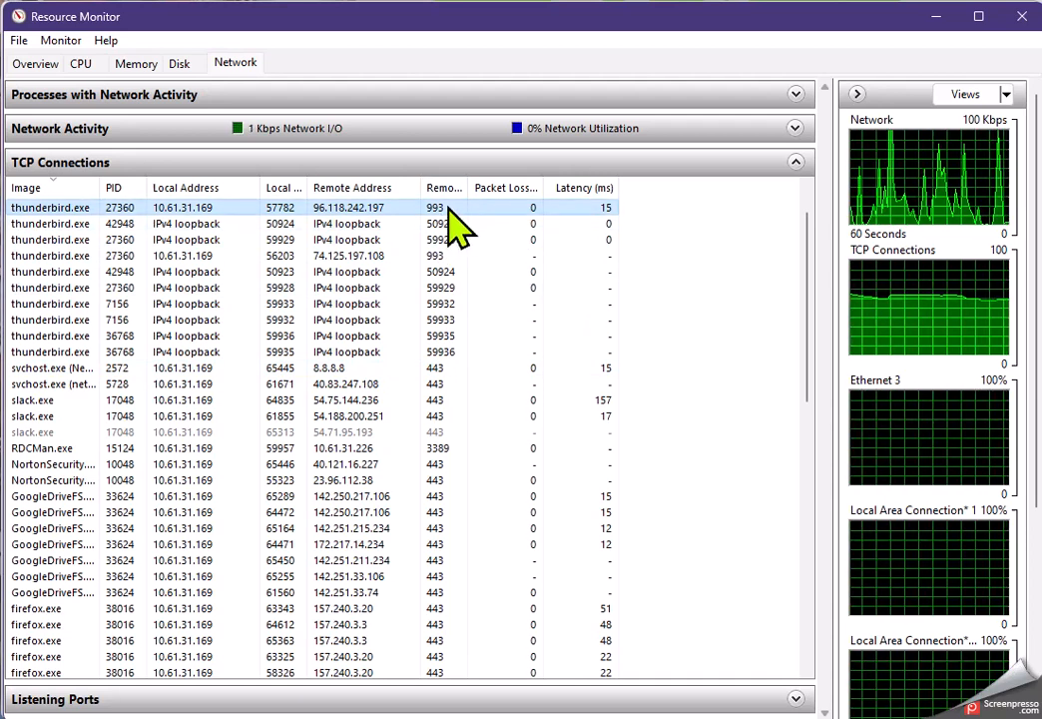
pyautogui.moveTo(447, 236)
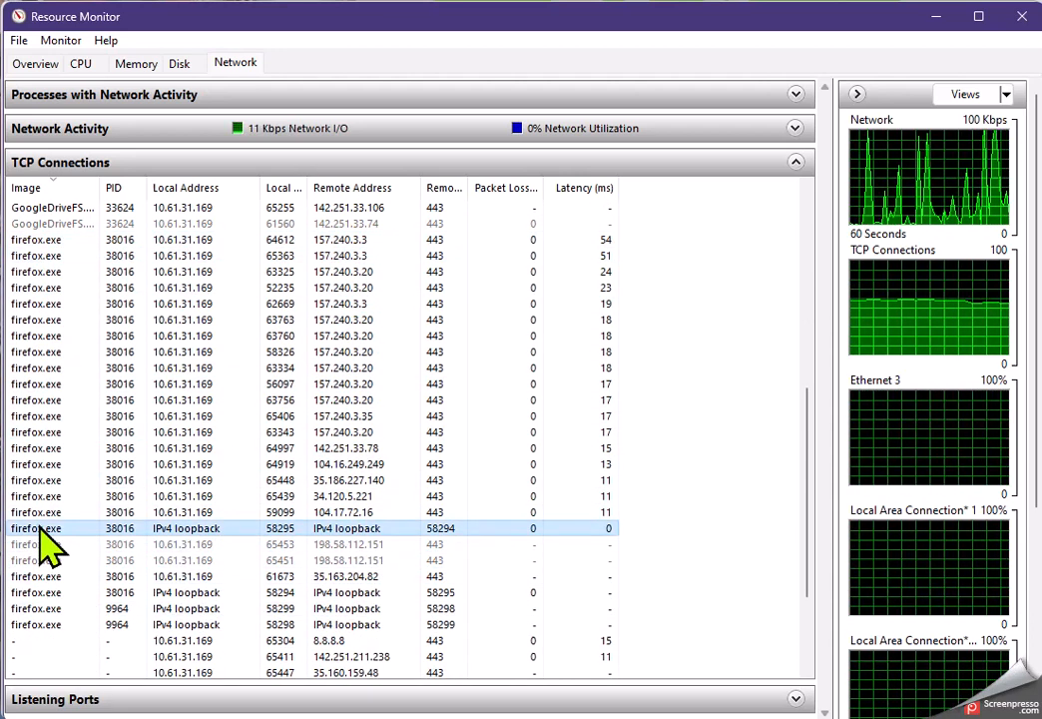
pyautogui.moveTo(459, 555)
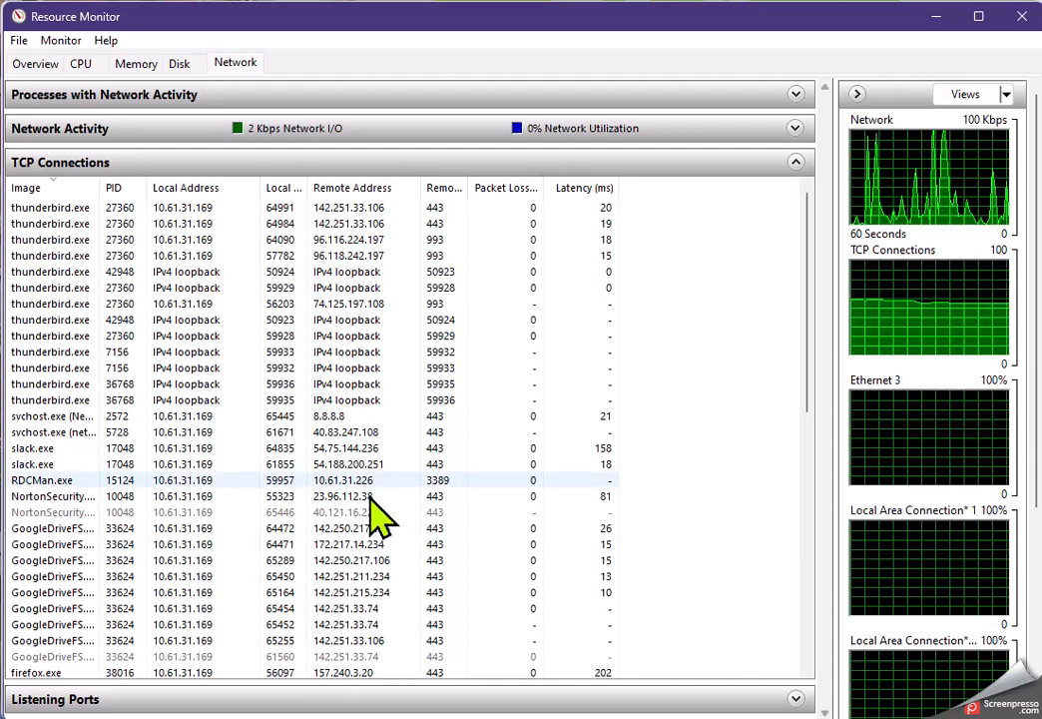
pyautogui.moveTo(749, 659)
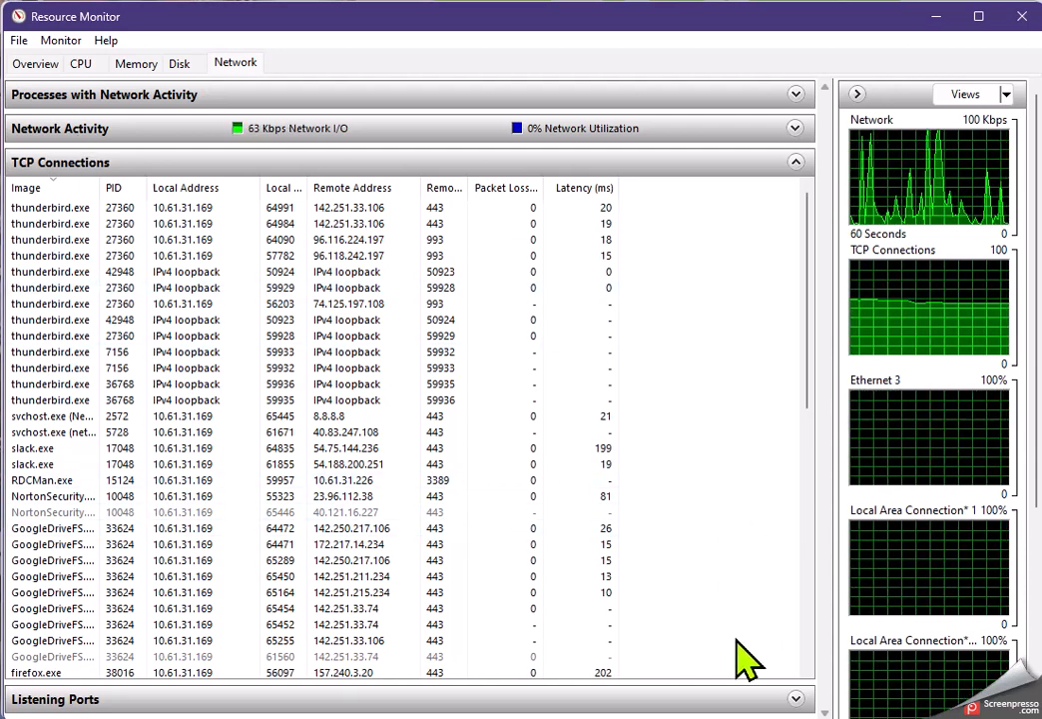
pyautogui.moveTo(788, 176)
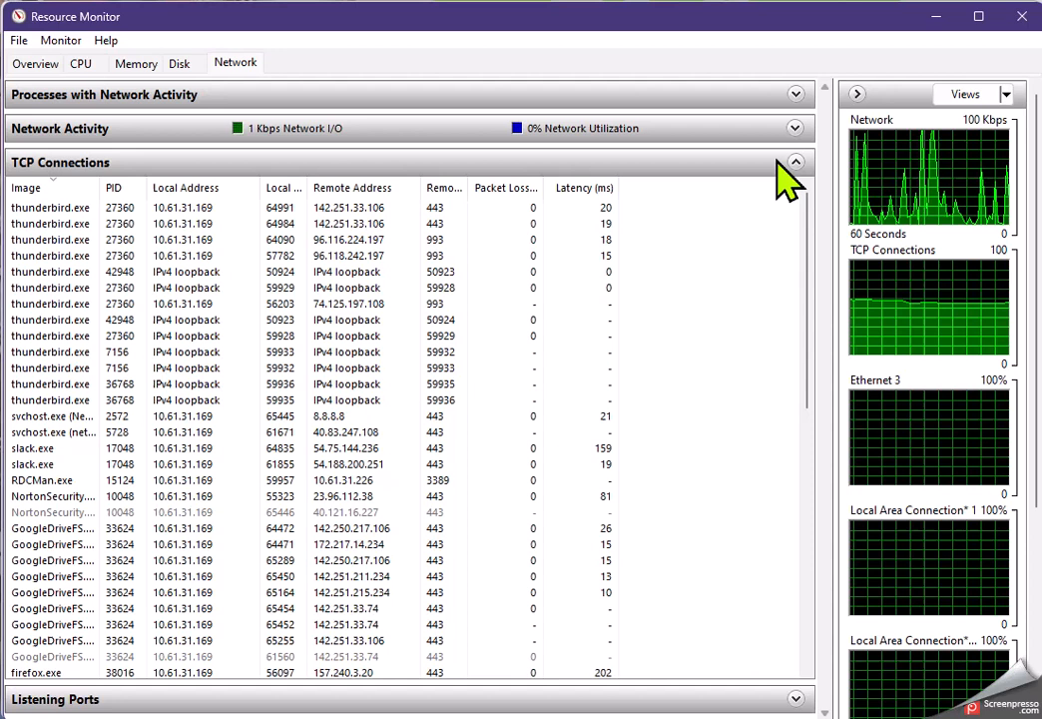
# Step: Review Listening Ports with full Firewall Status, then fold all network sections away
pyautogui.click(795, 161)
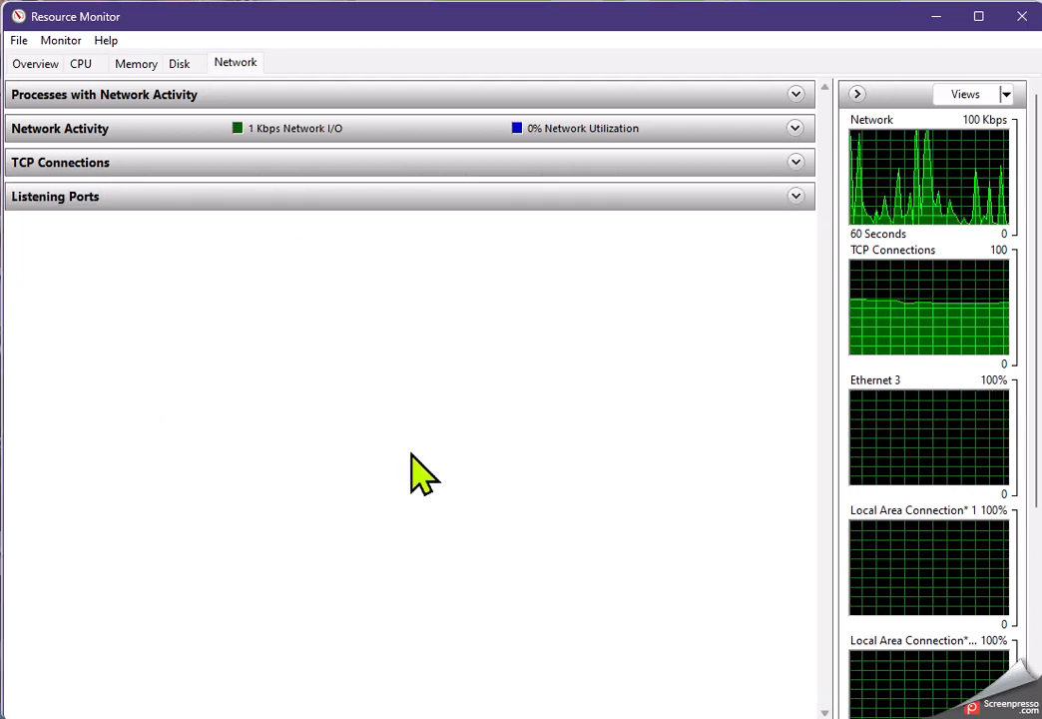
pyautogui.click(795, 195)
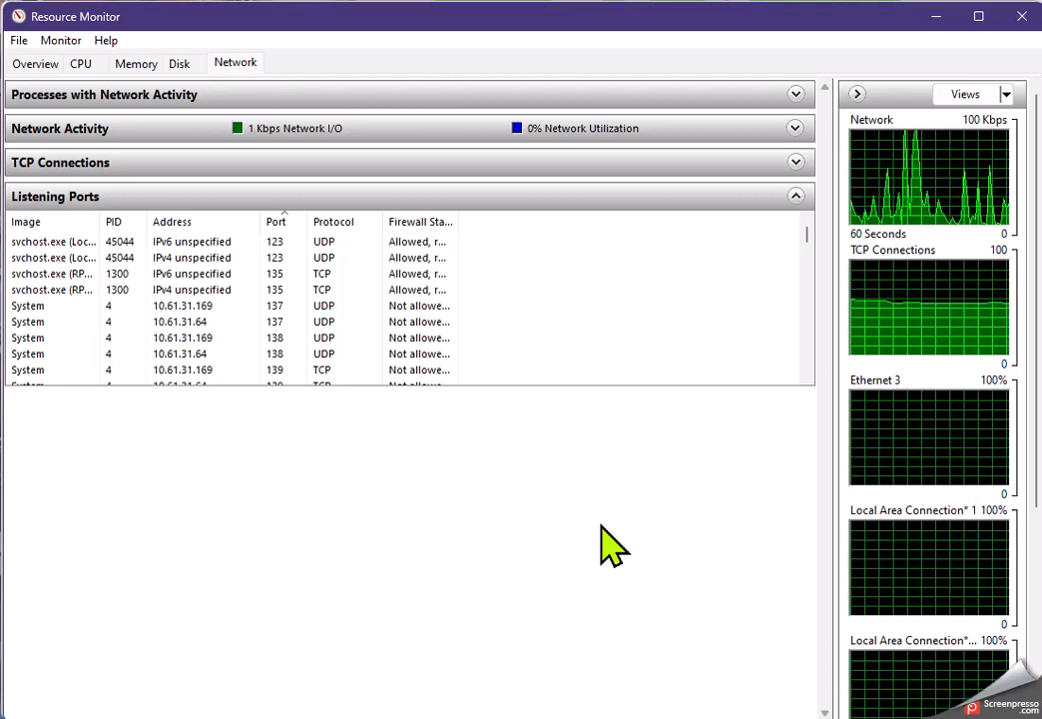
pyautogui.moveTo(816, 256)
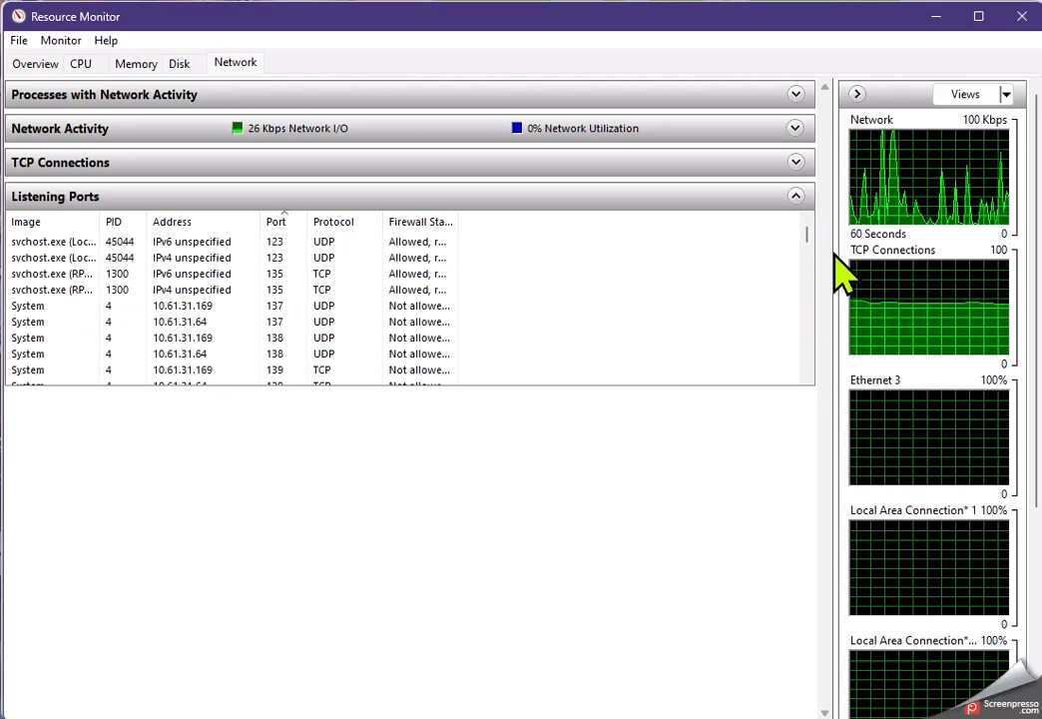
pyautogui.moveTo(489, 268)
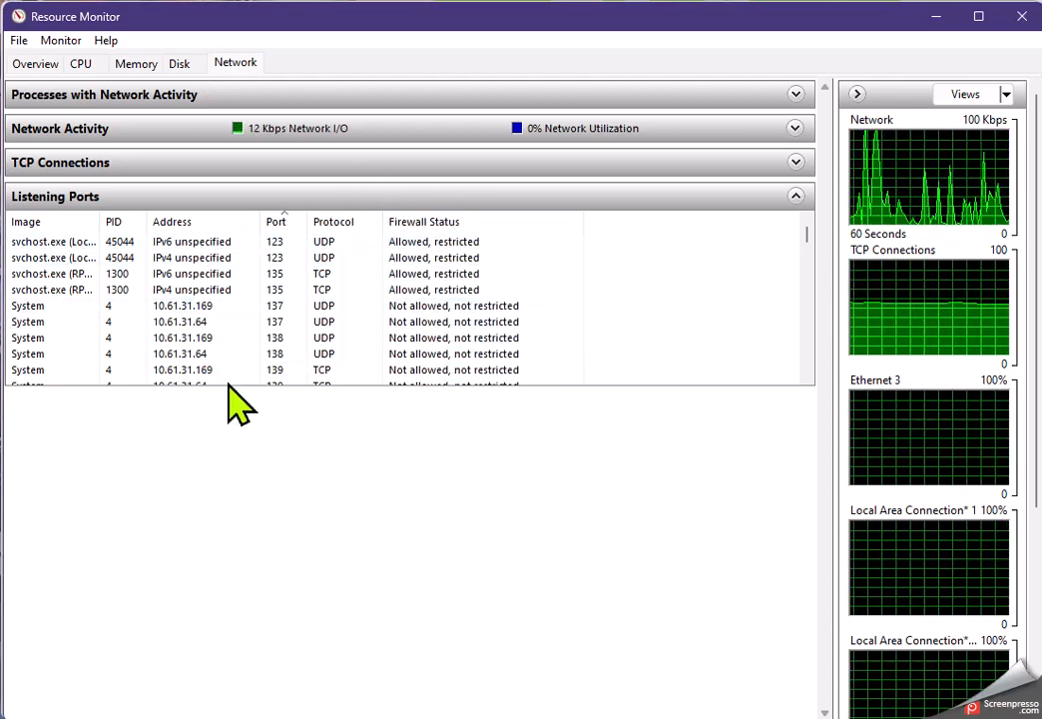
pyautogui.click(280, 257)
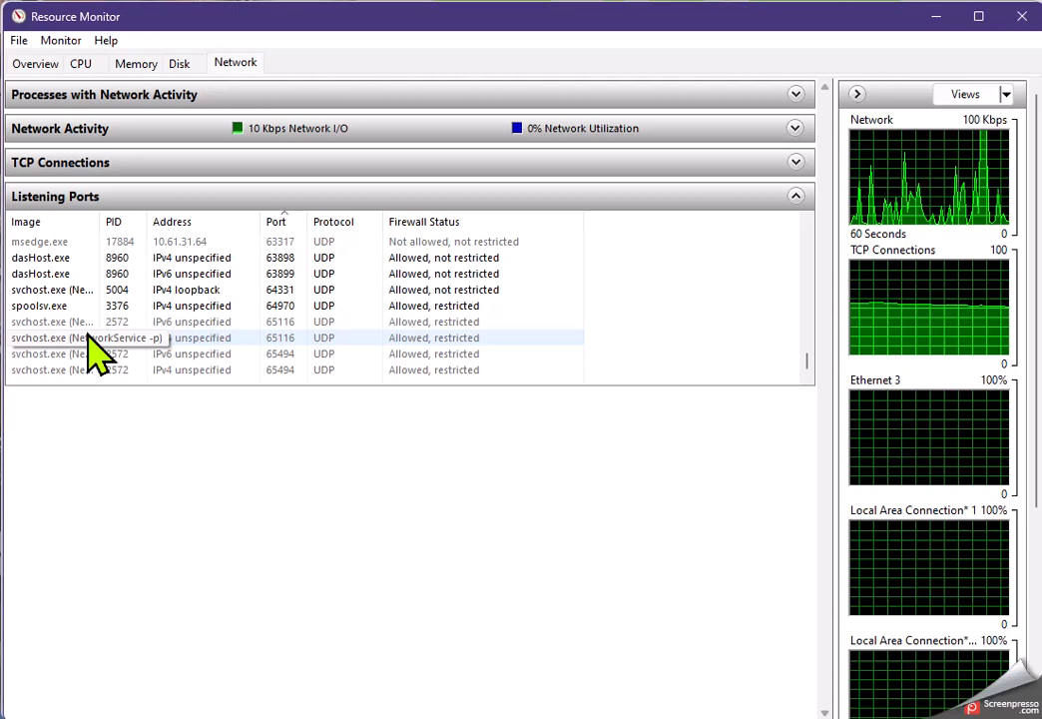
pyautogui.moveTo(60, 360)
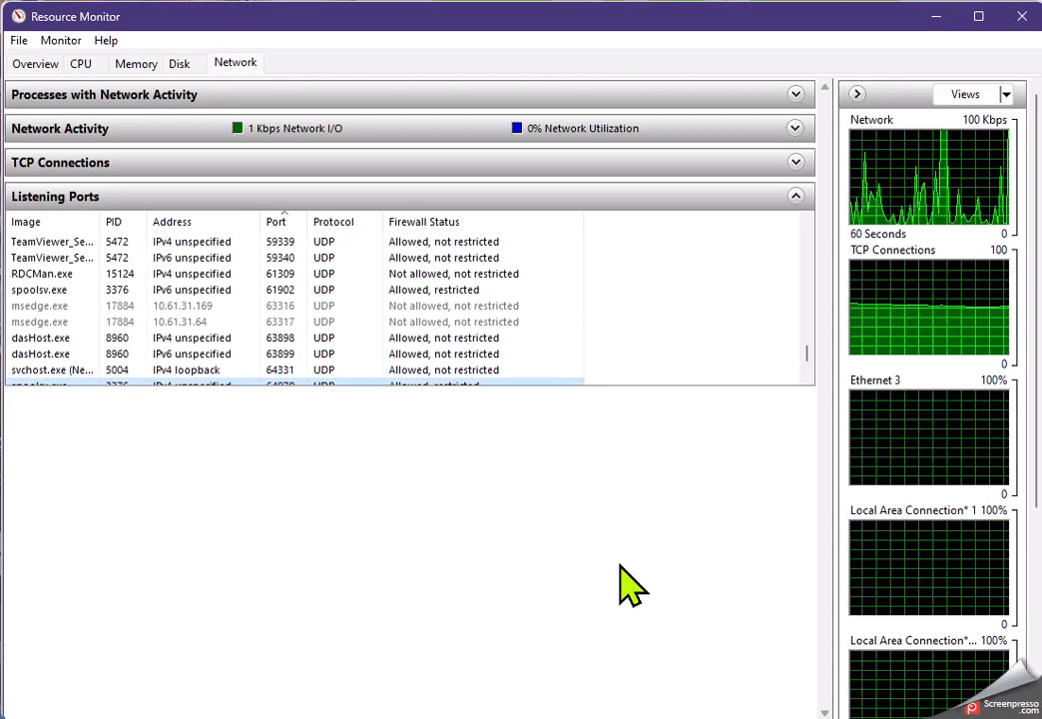
pyautogui.moveTo(763, 359)
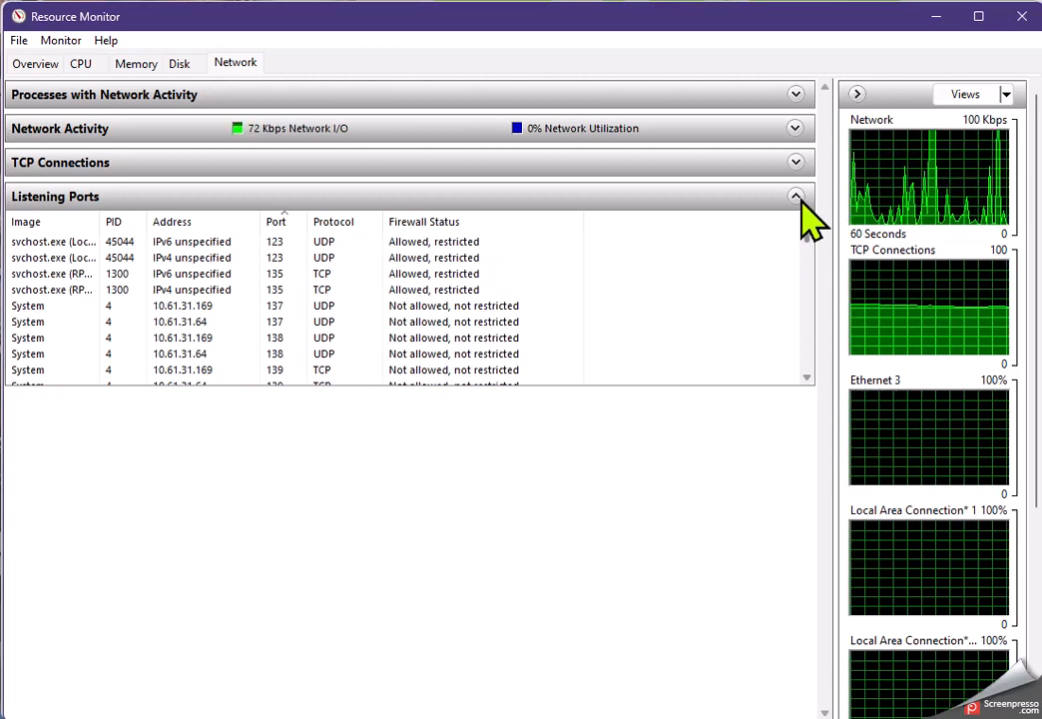
pyautogui.click(795, 195)
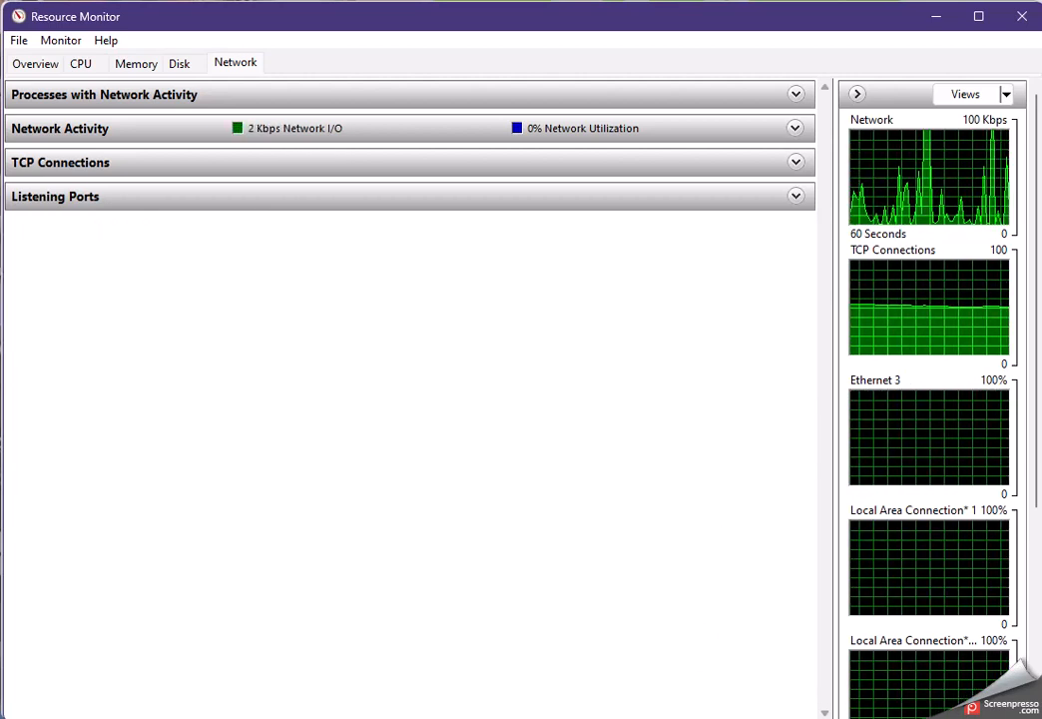